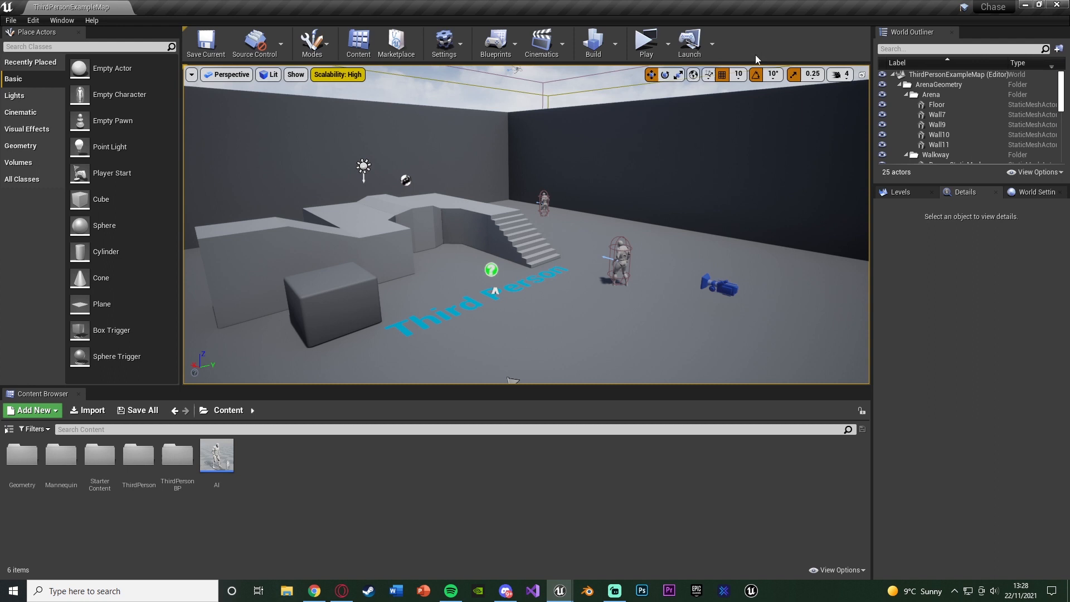
- Bring up the AI character Blueprint's random-roam Event Graph, then its mannequin 3D preview
click(645, 40)
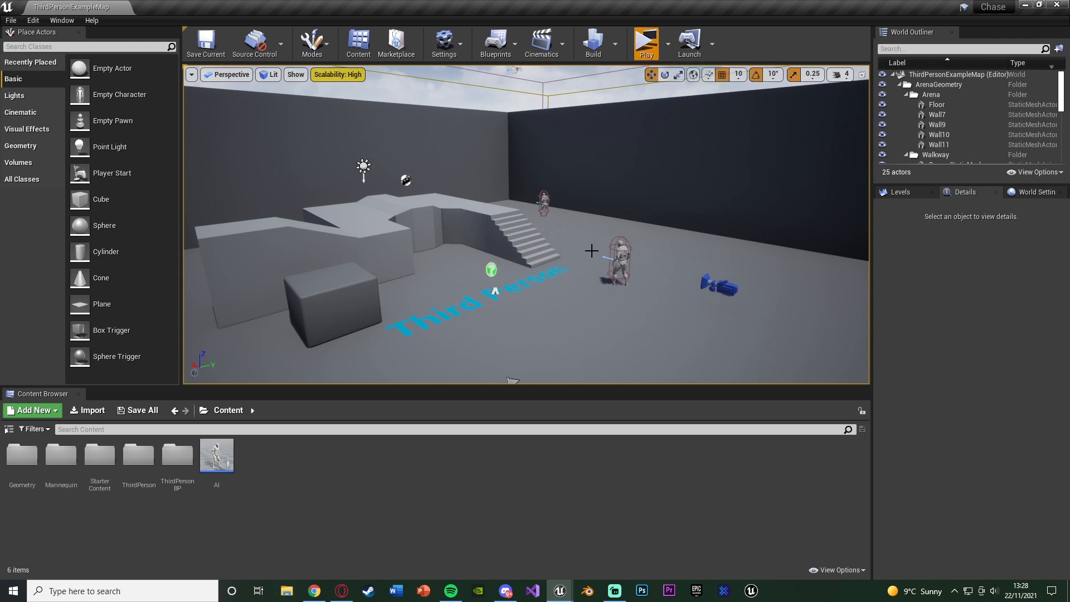
click(644, 40)
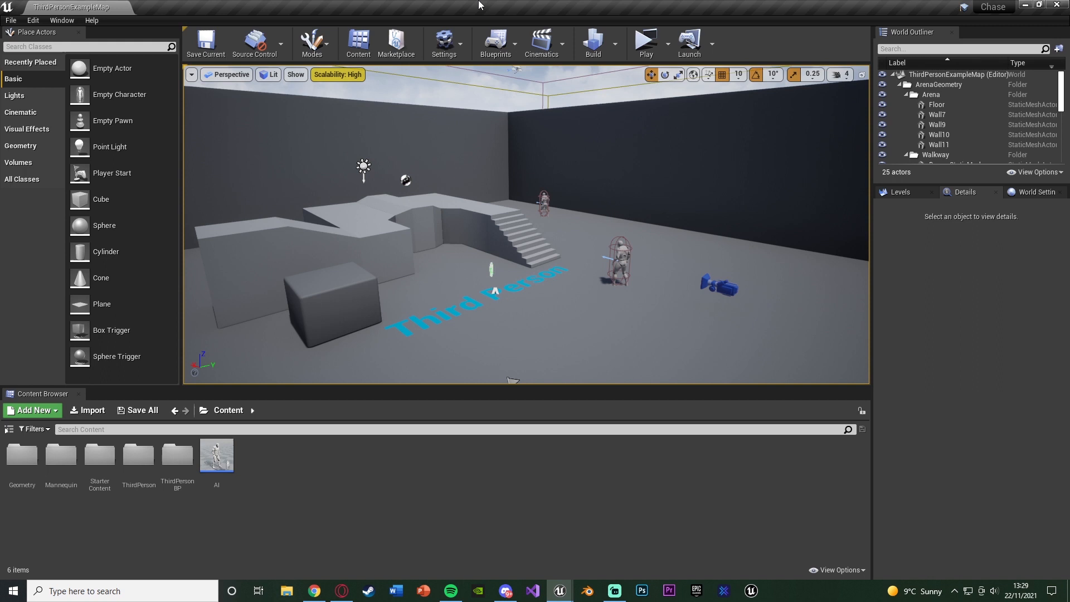
click(490, 270)
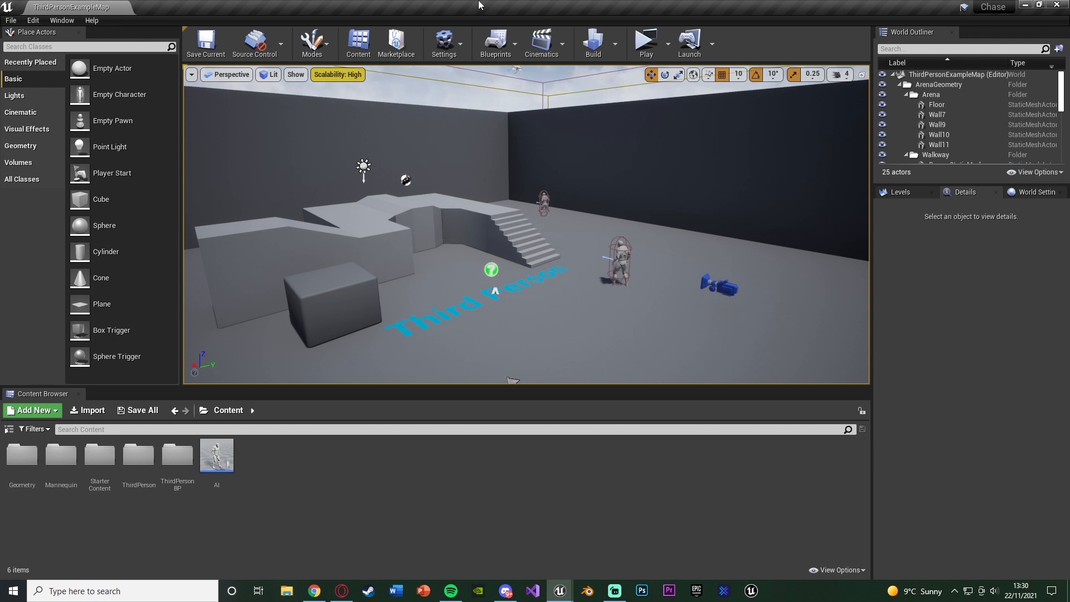
mouse_move(420, 103)
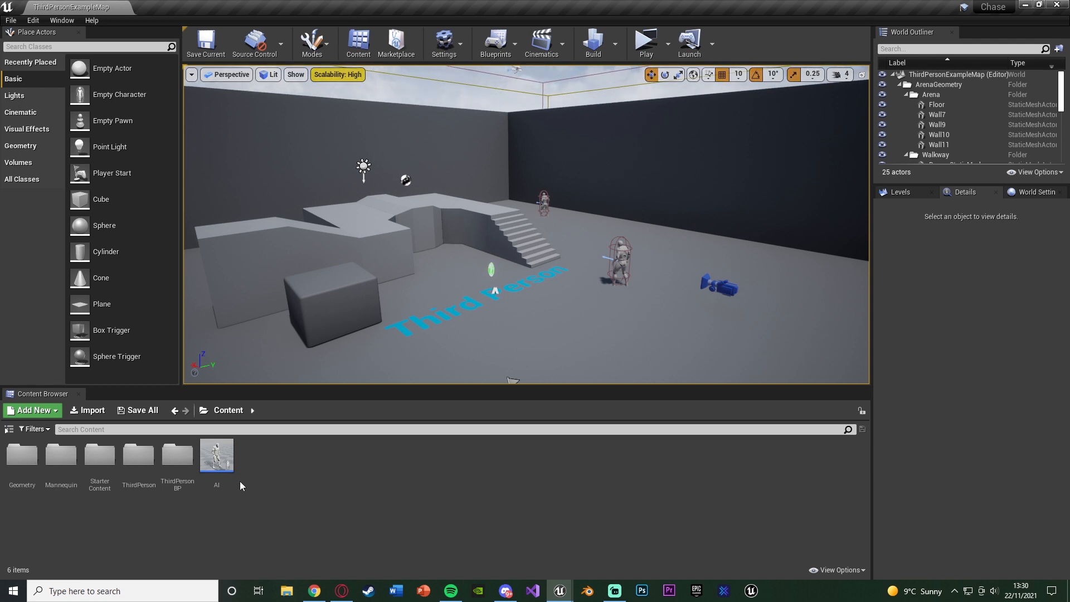
double_click(216, 455)
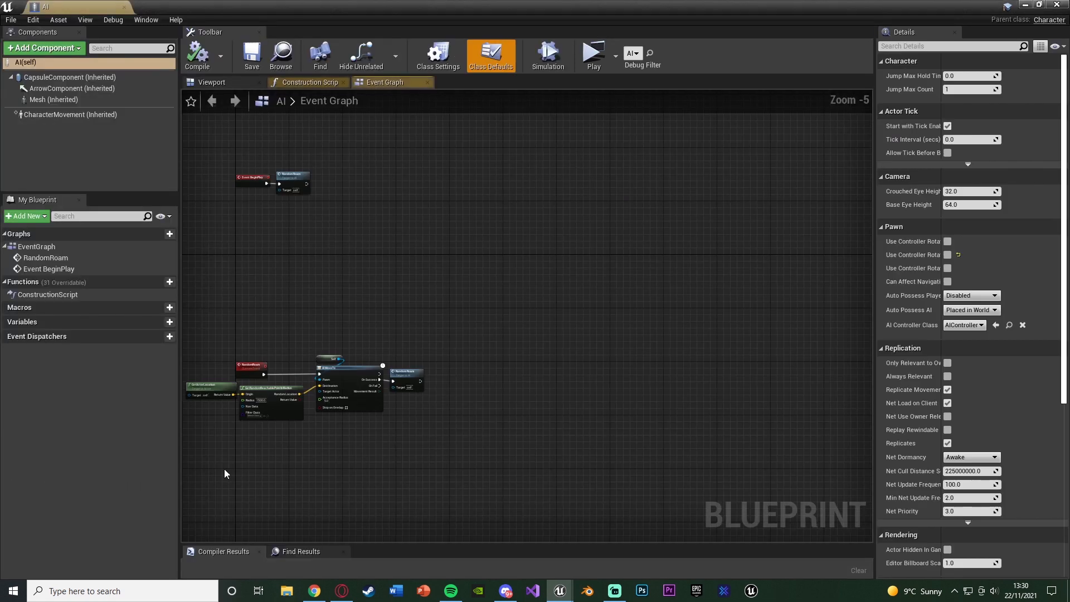
scroll(up, 3)
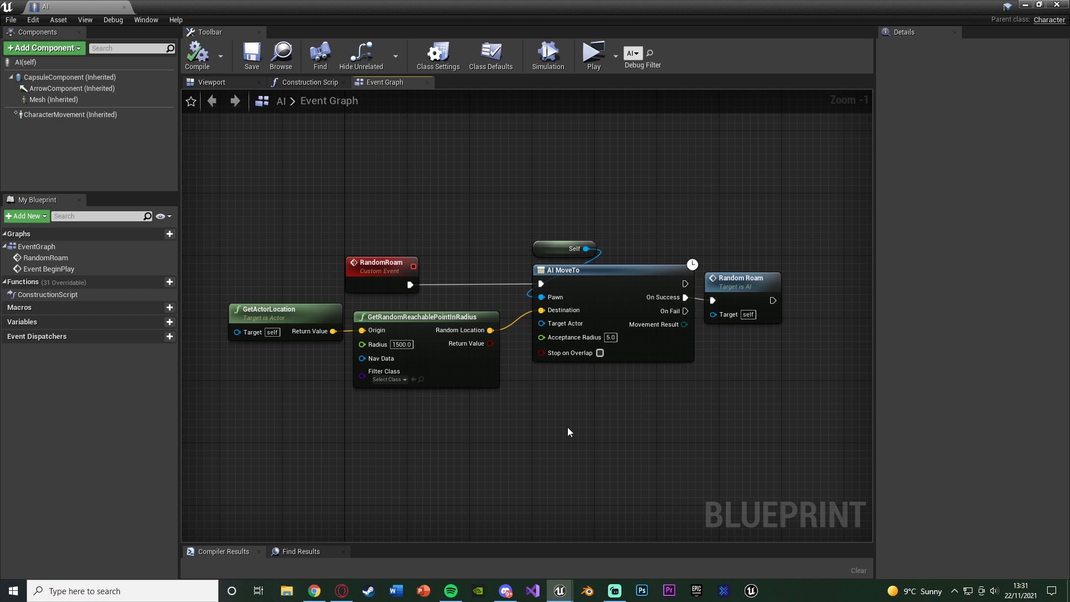
click(211, 81)
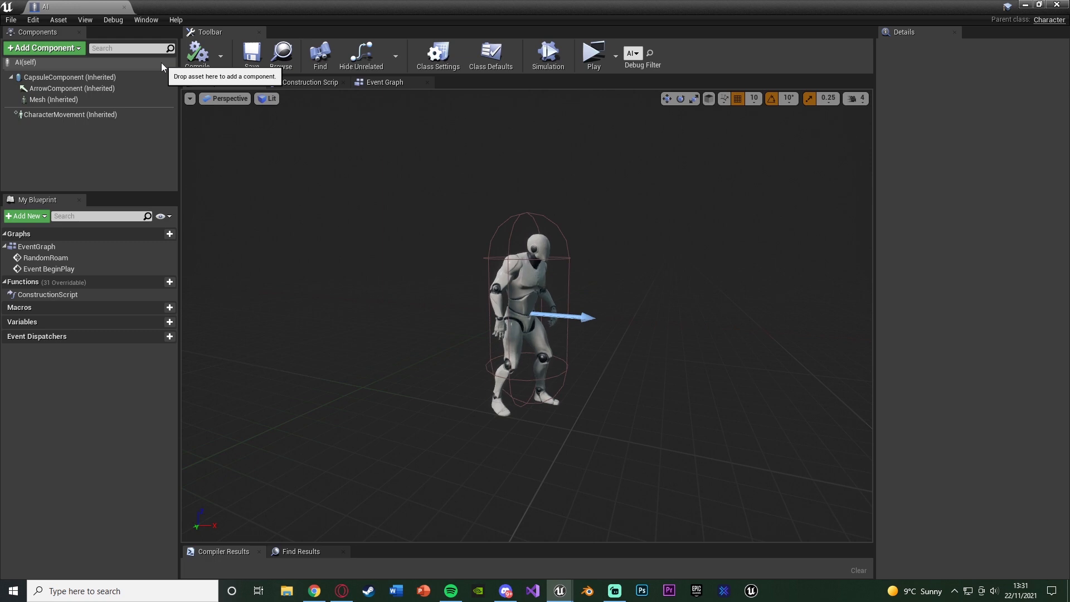
- Add a PawnSensing component with reduced sight radius and peripheral vision angle, and recompile
click(42, 48)
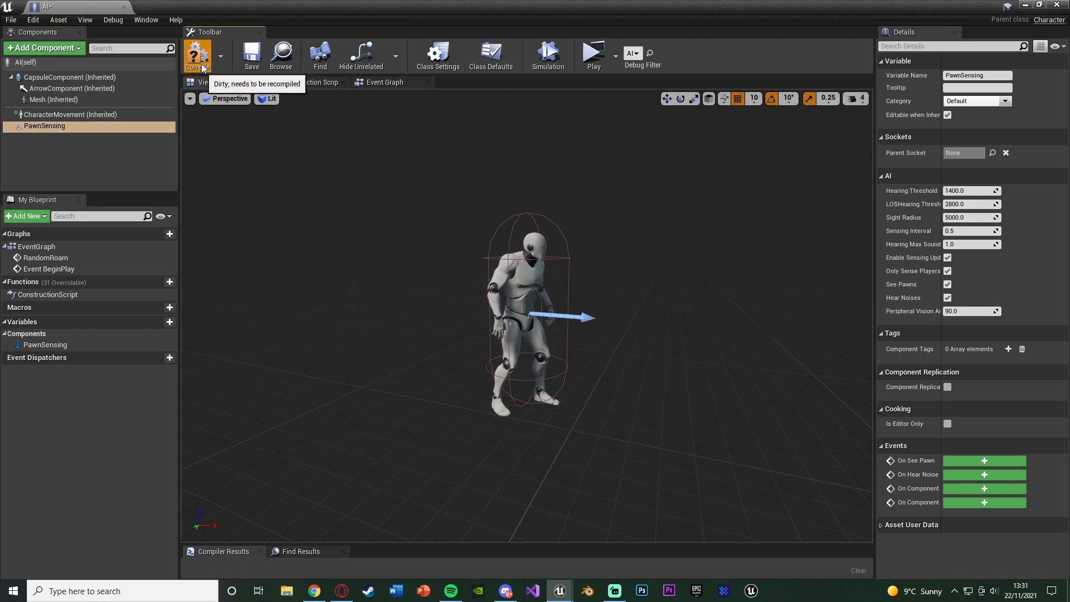
click(197, 56)
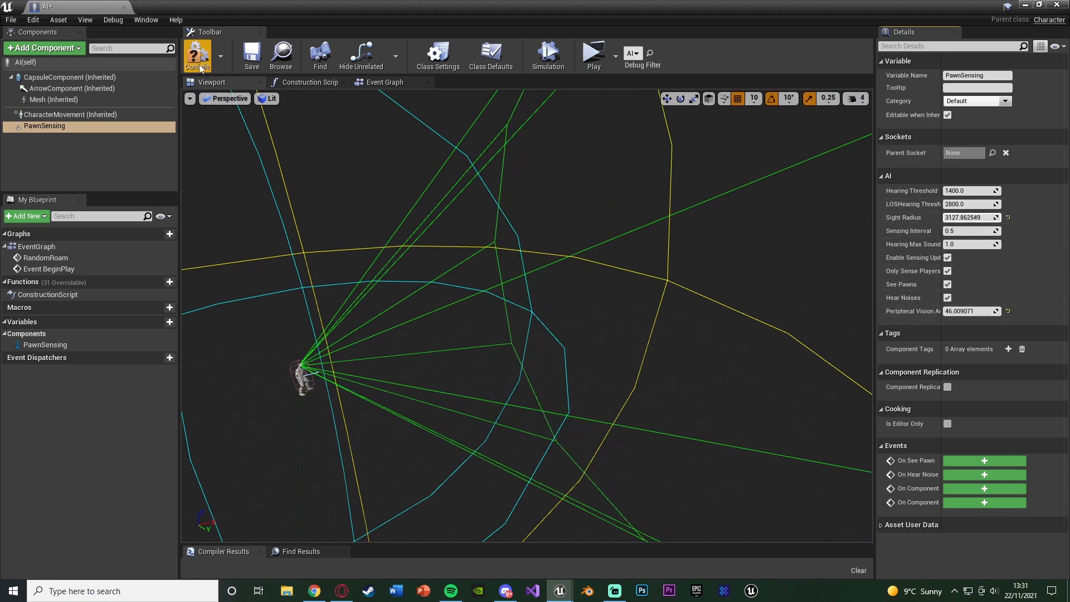
click(198, 56)
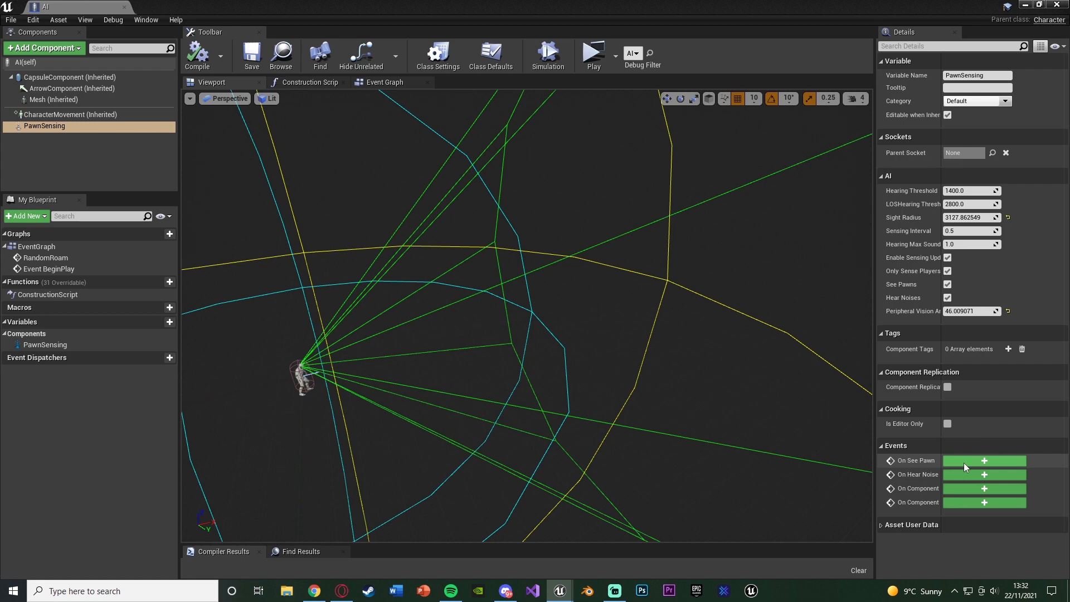
- Create an On See Pawn event feeding a Cast To ThirdPersonCharacter node placed beside it
click(984, 460)
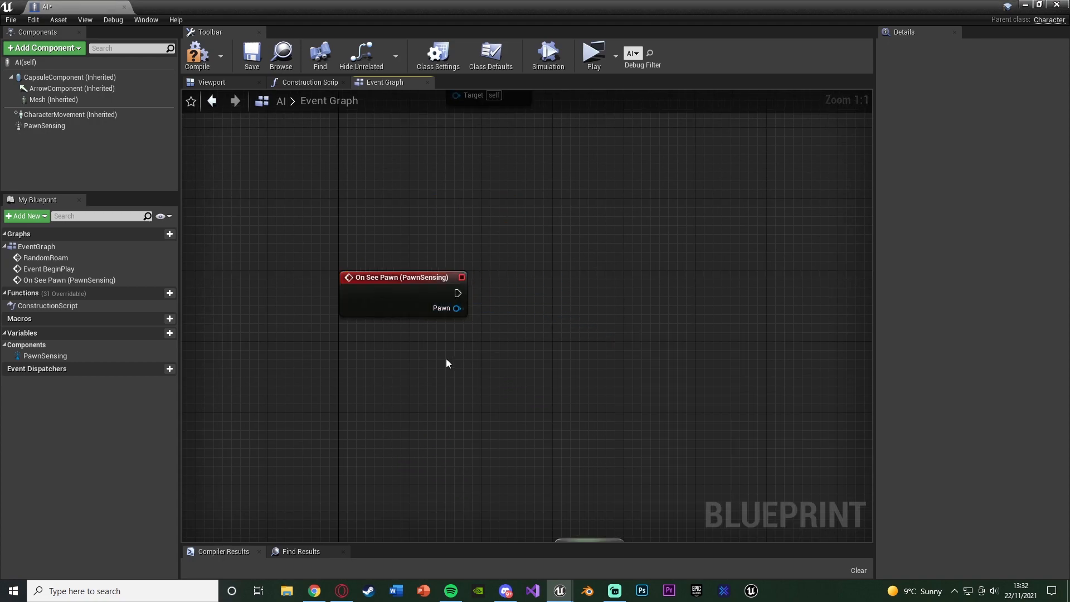
mouse_move(425, 341)
text(cast)
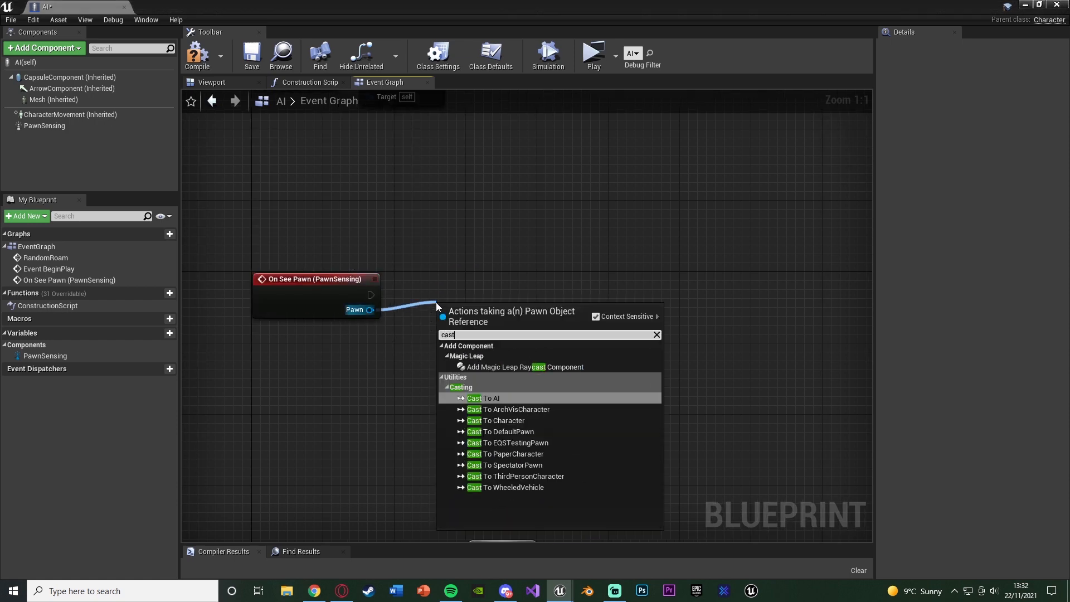
click(516, 476)
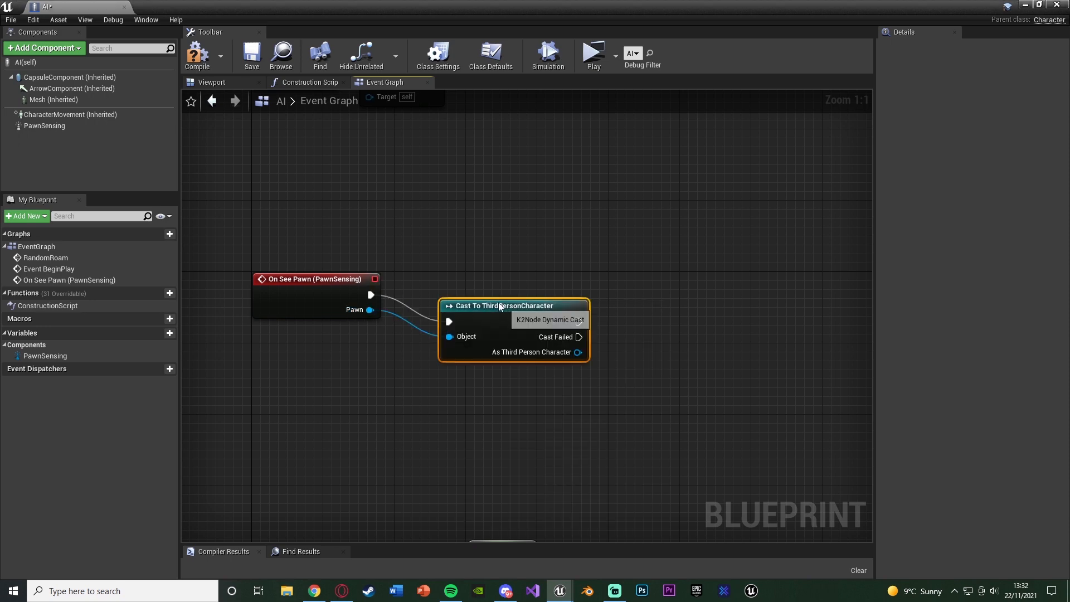
drag(512, 305, 478, 278)
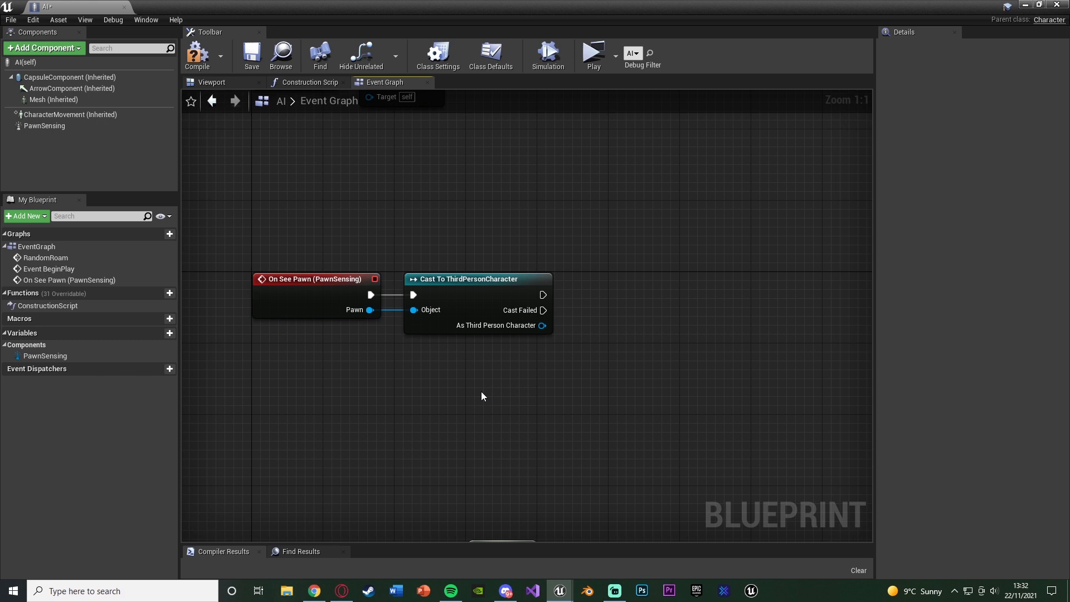
- Replace the cast with an AI MoveTo off the Sequence, using Self as Pawn and the seen Pawn as target
click(468, 278)
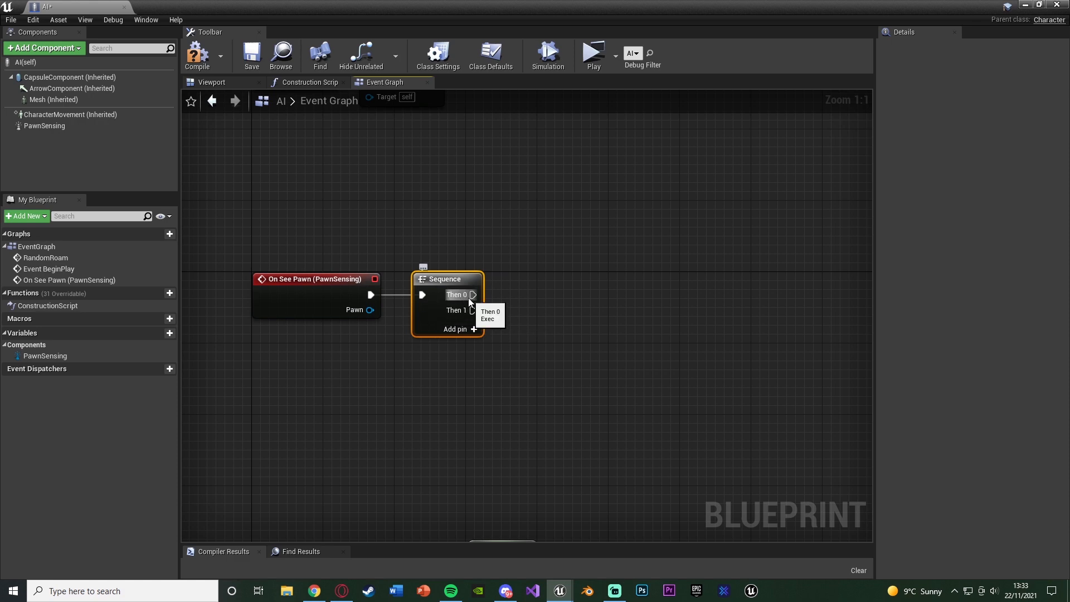
drag(472, 294, 784, 308)
text(se)
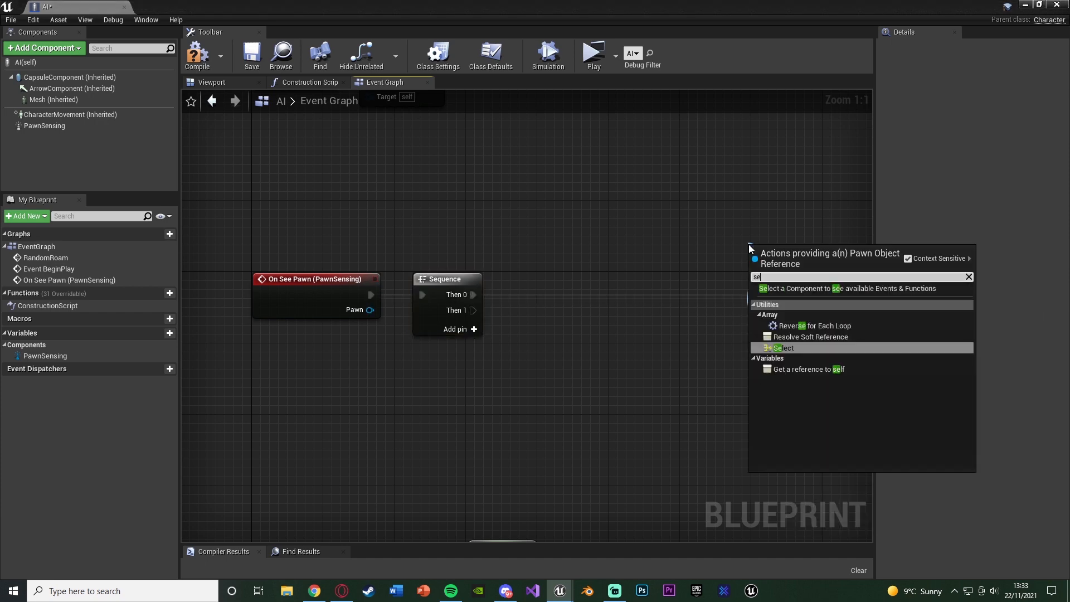
click(783, 347)
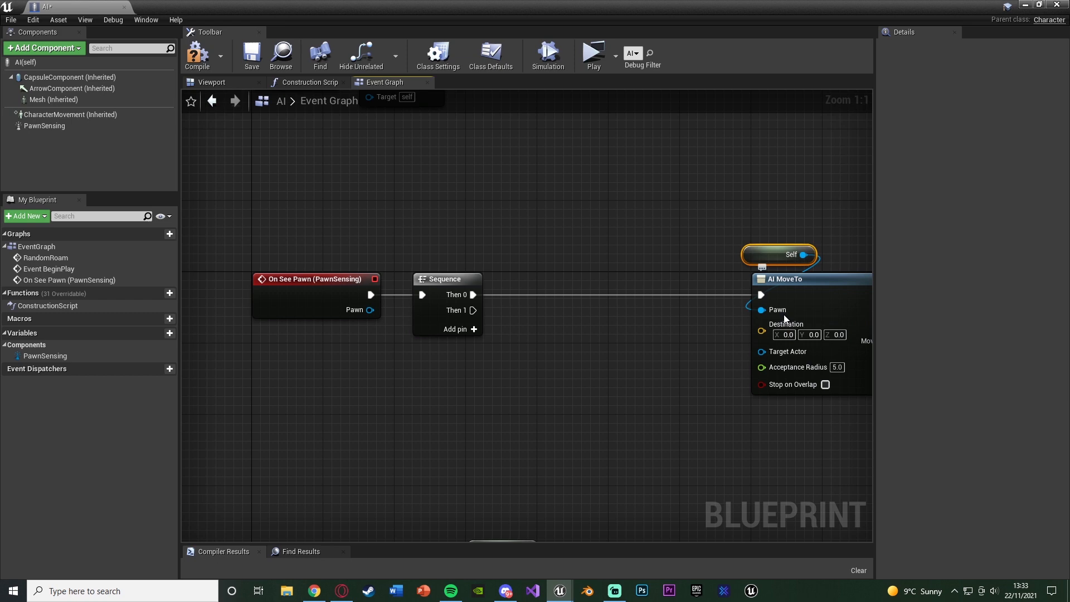
mouse_move(773, 253)
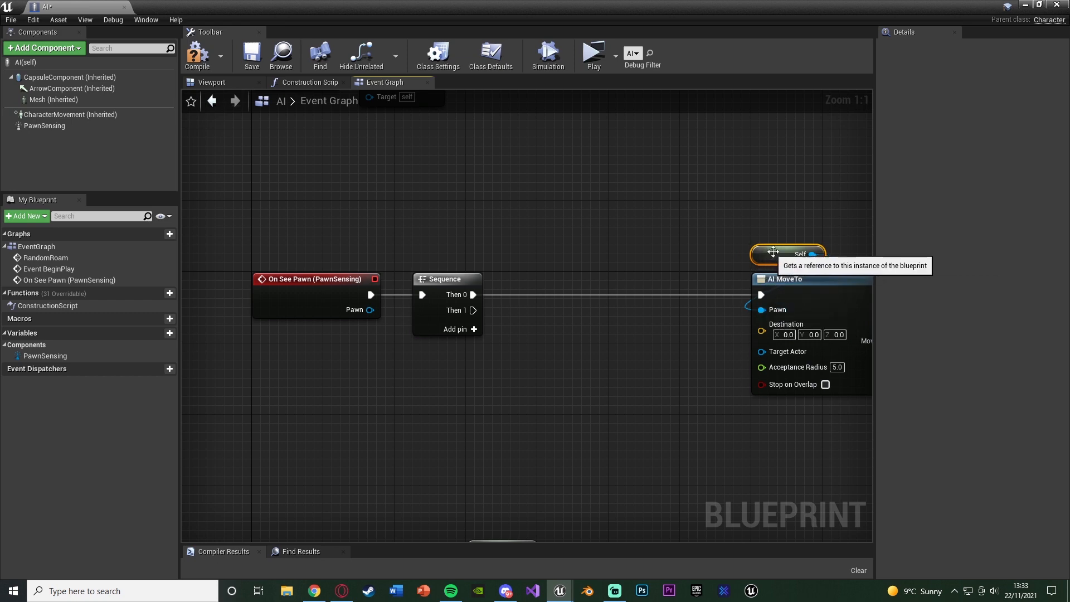
mouse_move(833, 257)
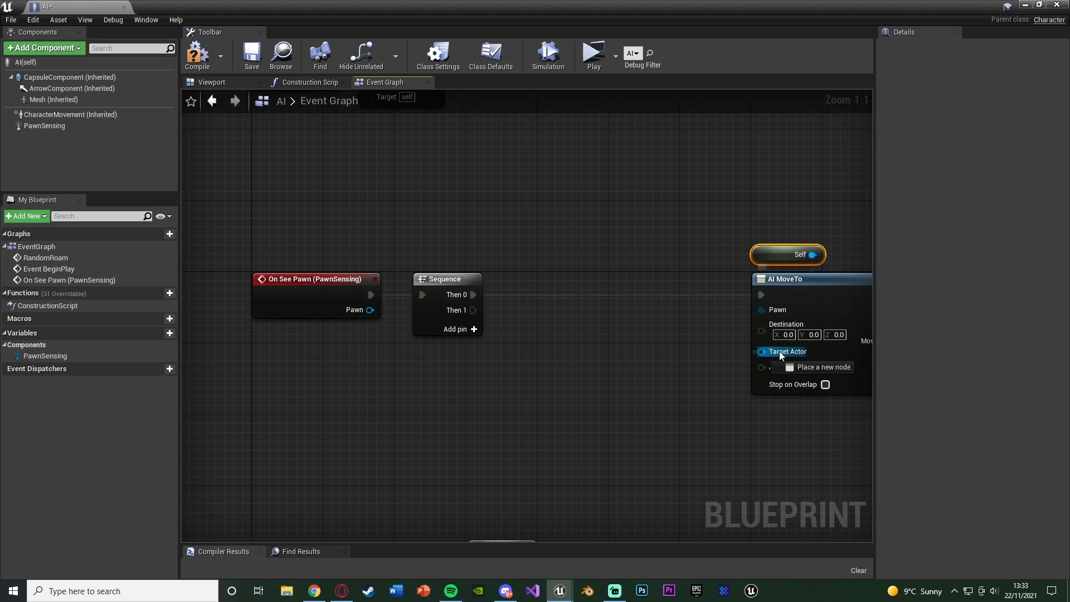
drag(370, 309, 763, 351)
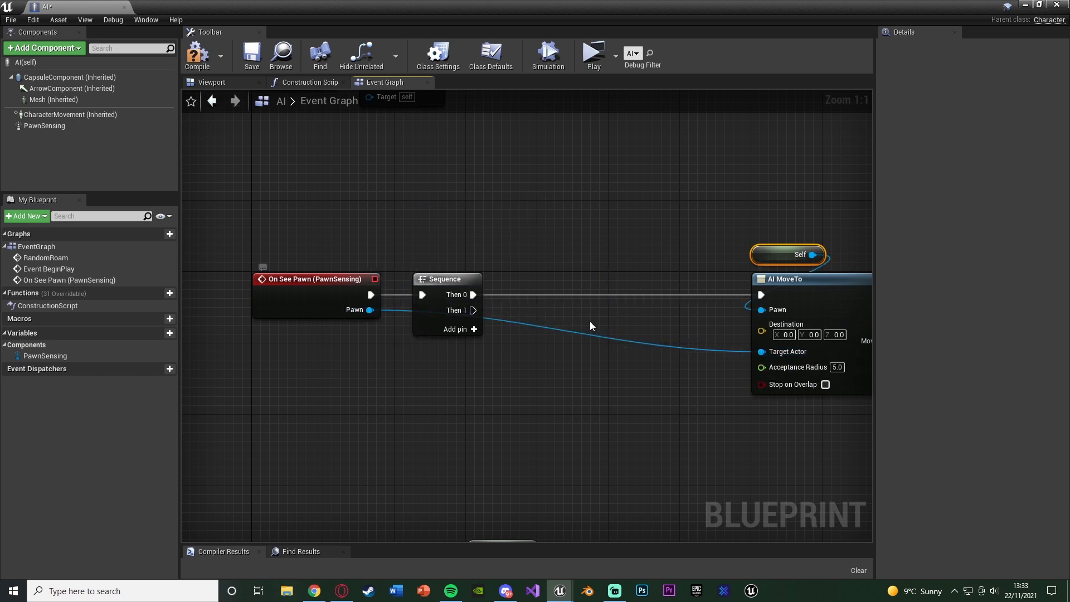
mouse_move(771, 333)
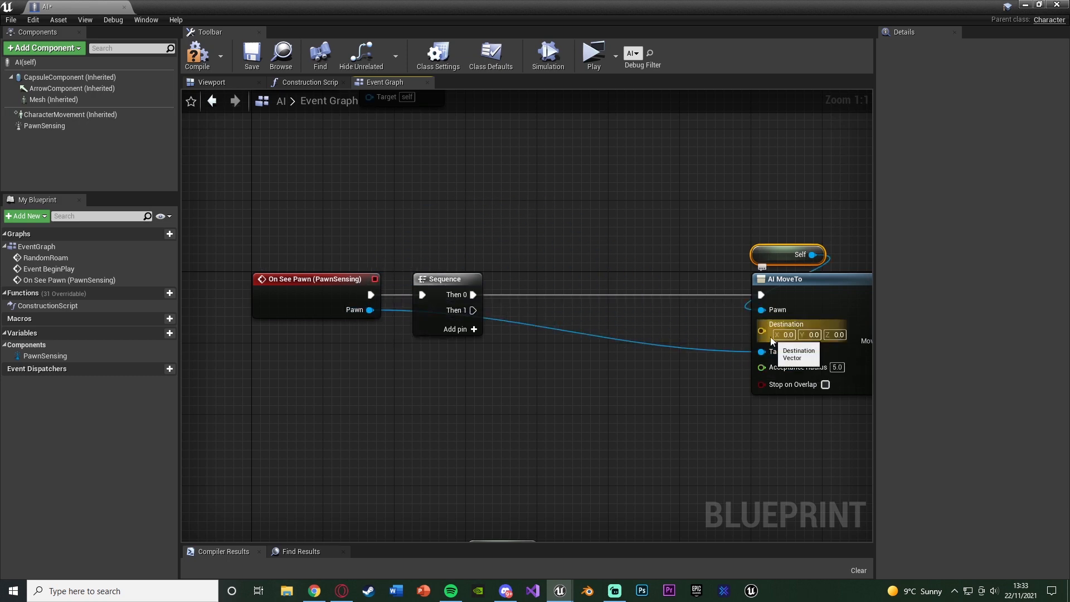
mouse_move(682, 352)
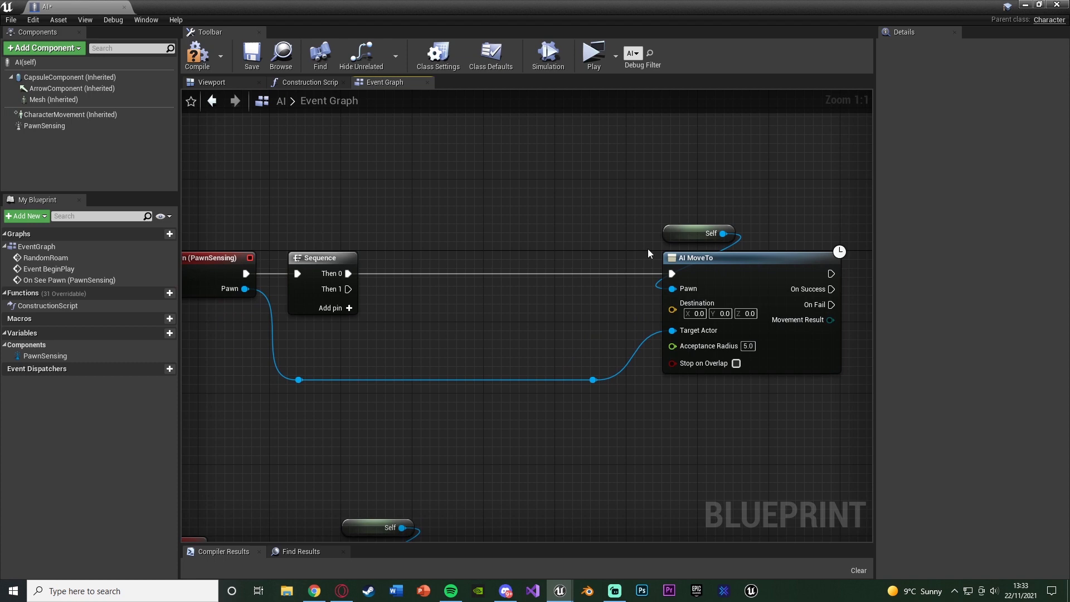
mouse_move(645, 372)
text(retr)
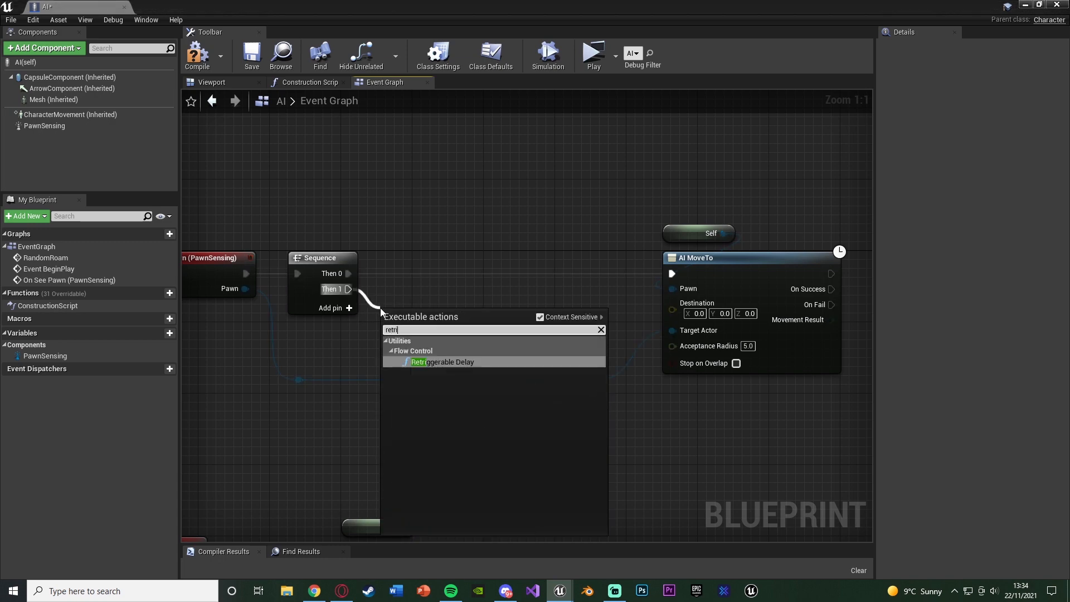
- Add a Retriggerable Delay of 0.5 seconds on the Sequence's second output
click(443, 361)
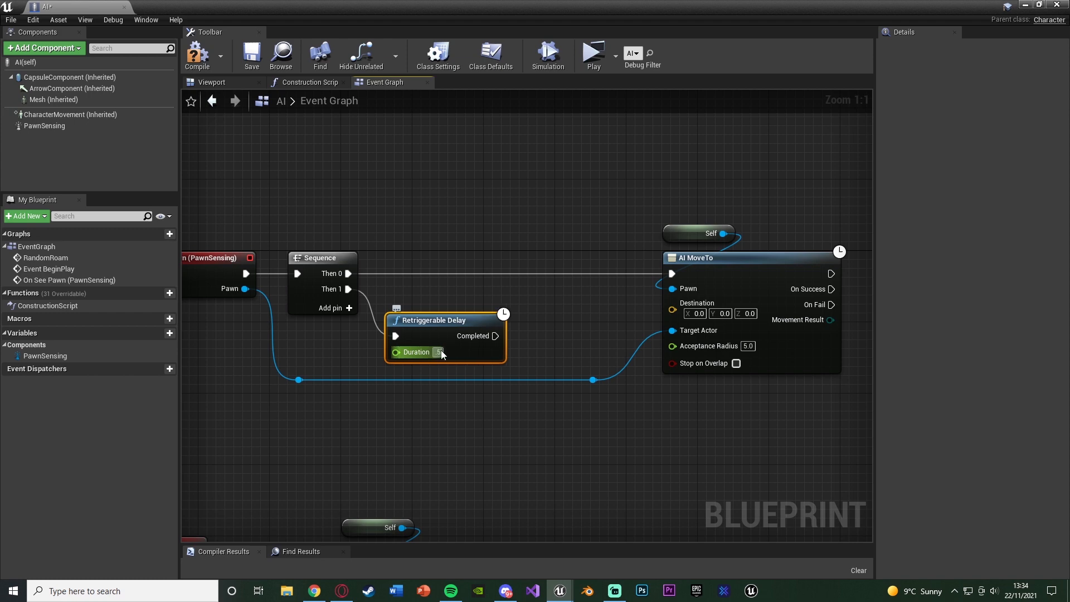
click(440, 351)
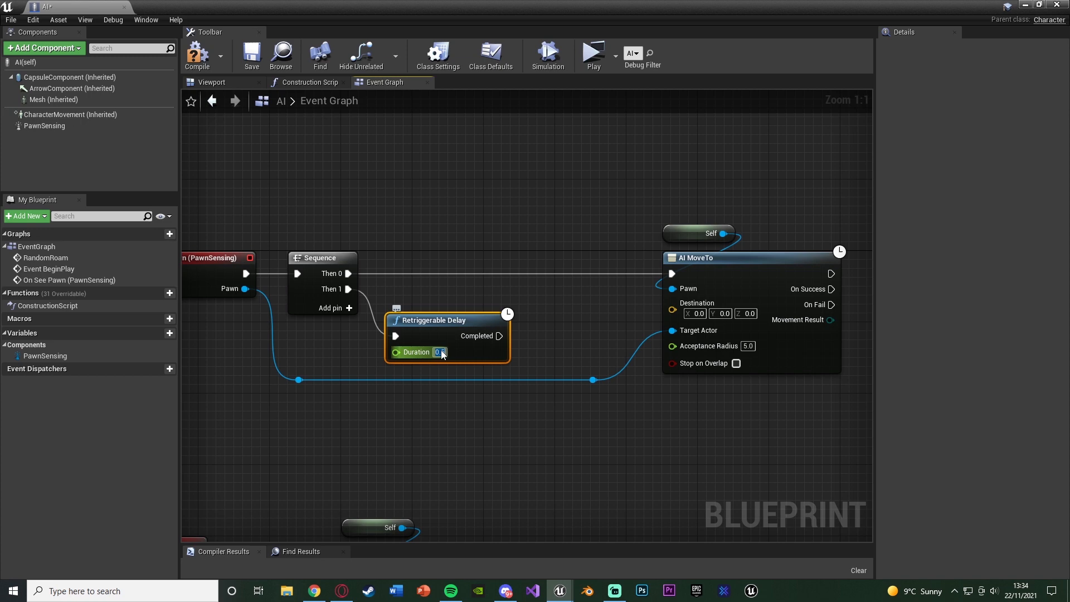
text(0.5)
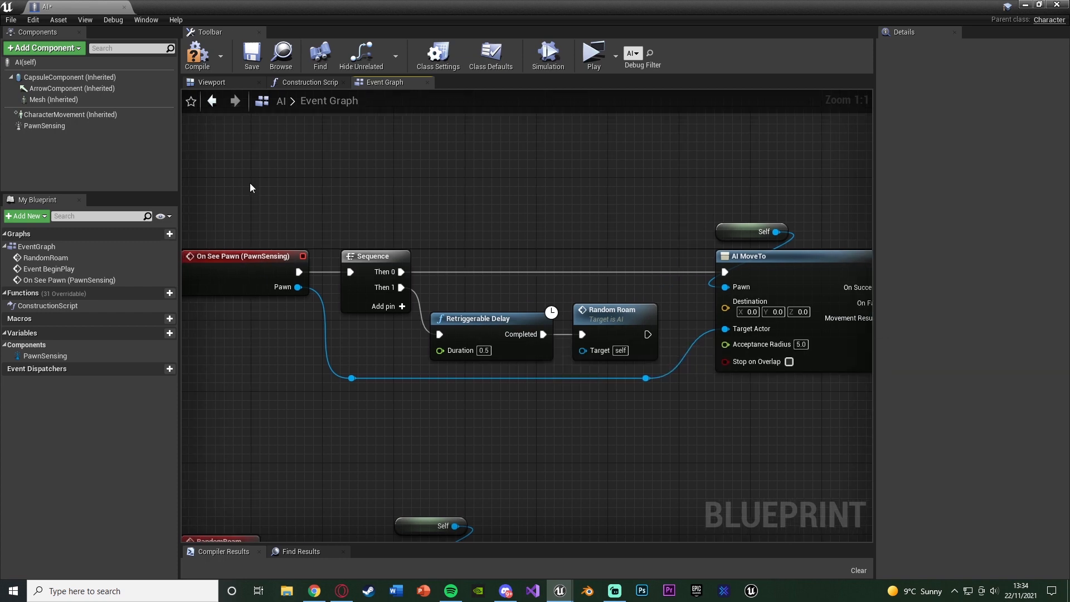
mouse_move(268, 346)
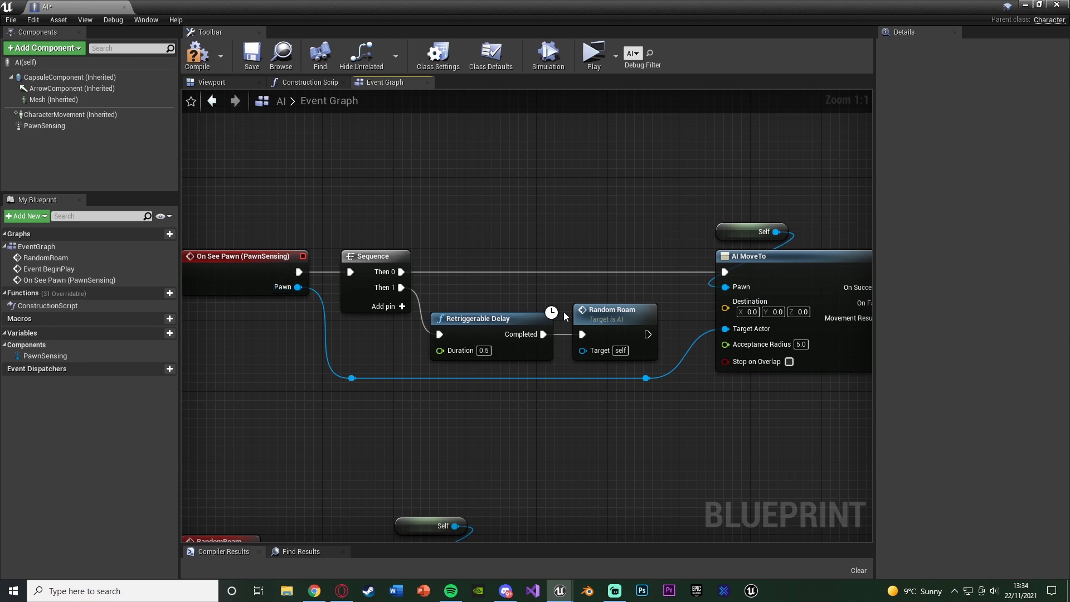
mouse_move(539, 335)
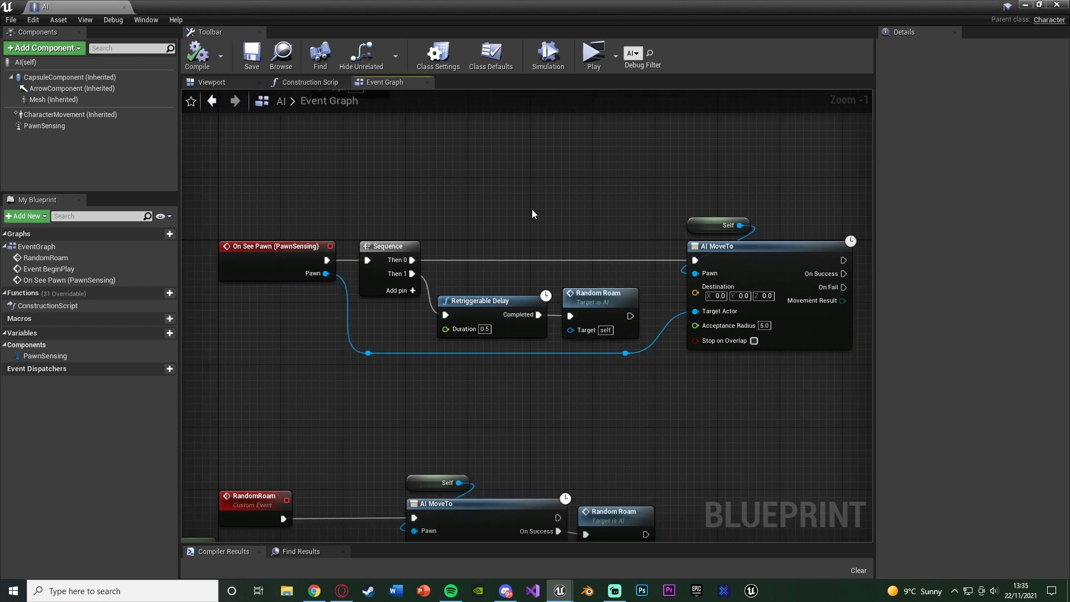
mouse_move(219, 172)
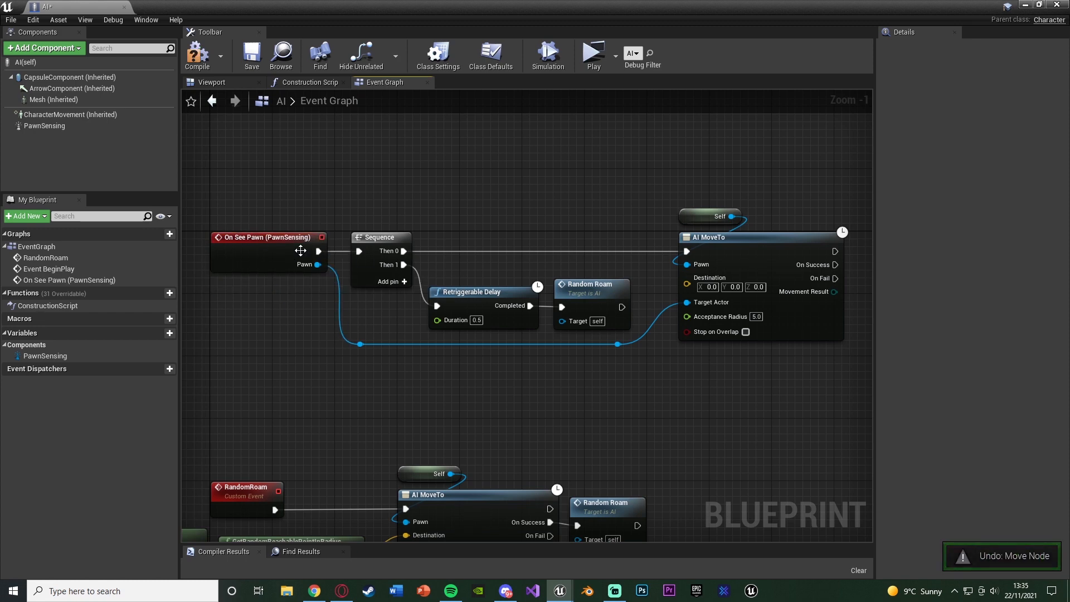
mouse_move(199, 56)
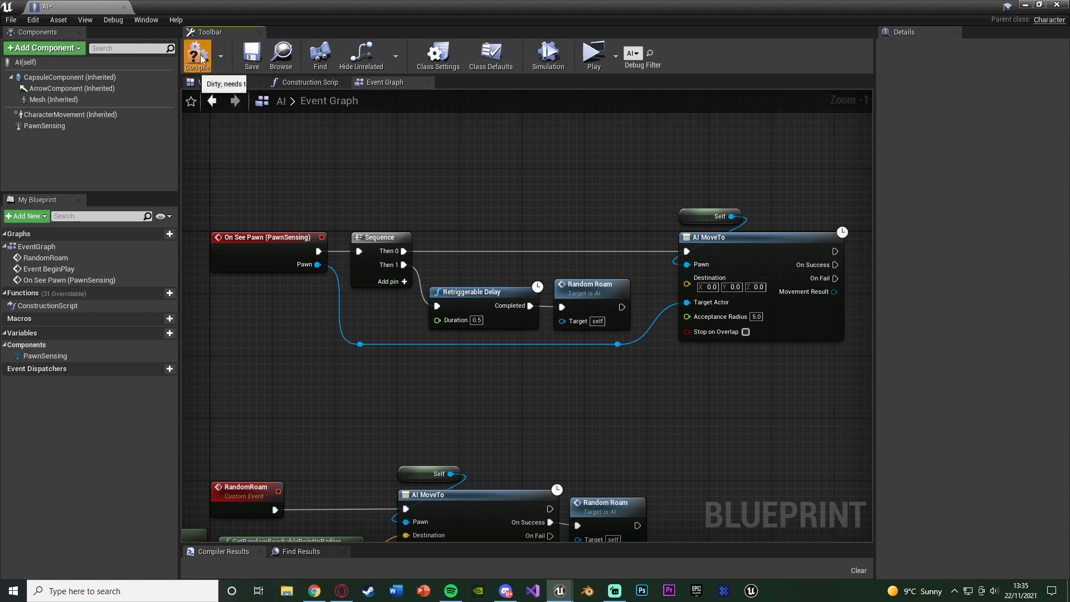
mouse_move(592, 56)
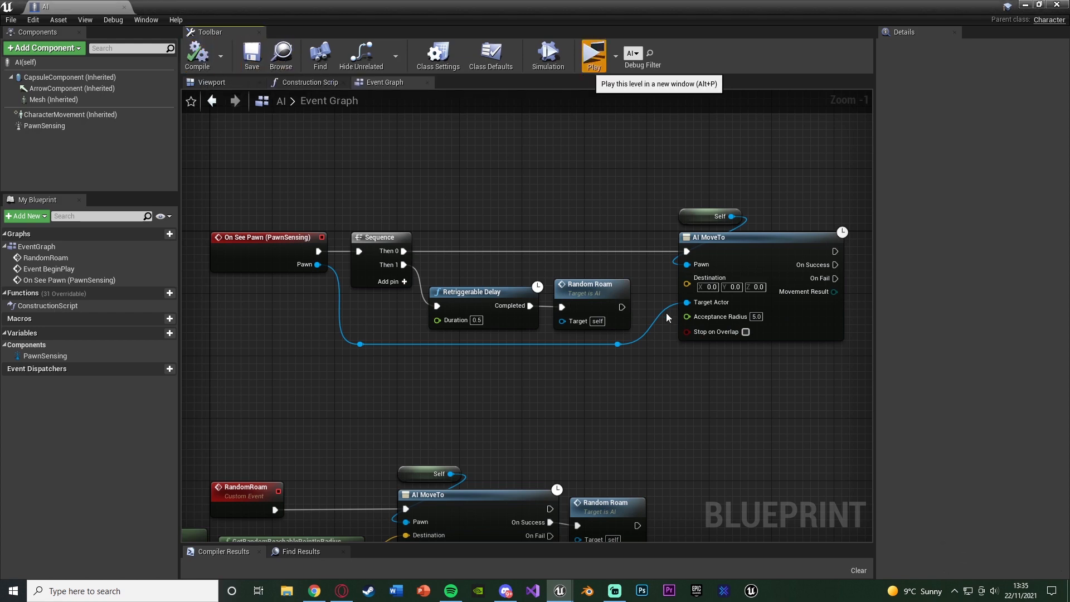
- Return from the Blueprint editor to the Third Person arena level
click(591, 55)
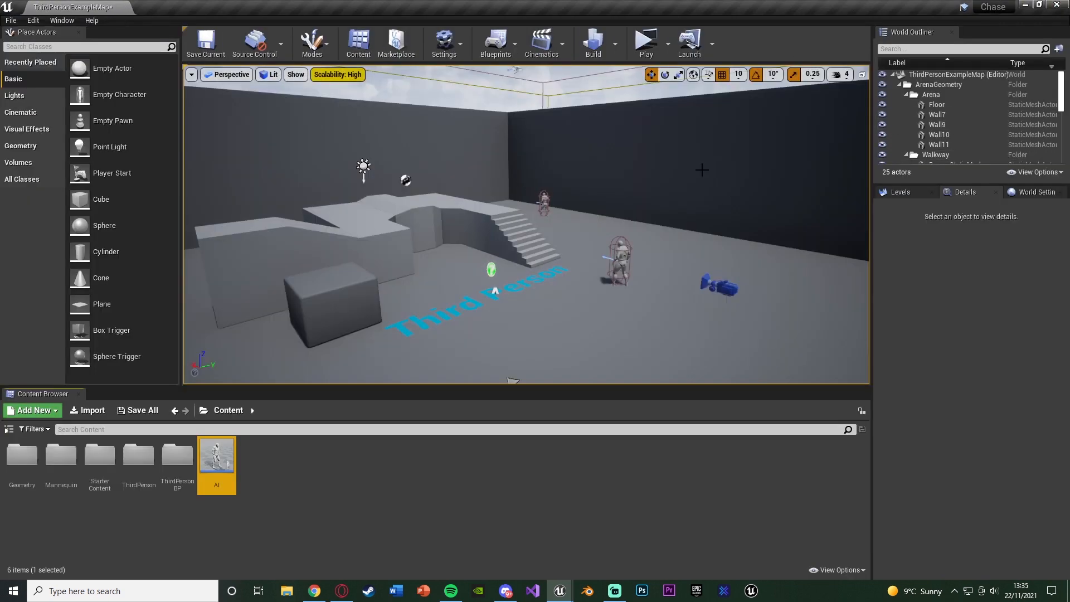
- Preview the NavMesh over the arena floor with P, then launch the multiplayer play-test
scroll(down, 3)
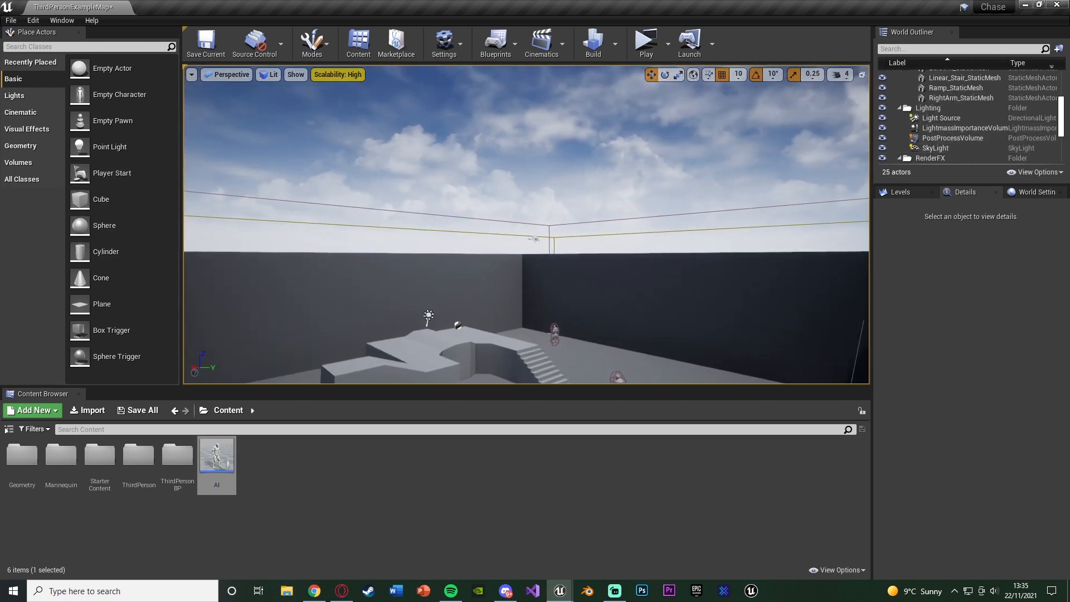
click(18, 161)
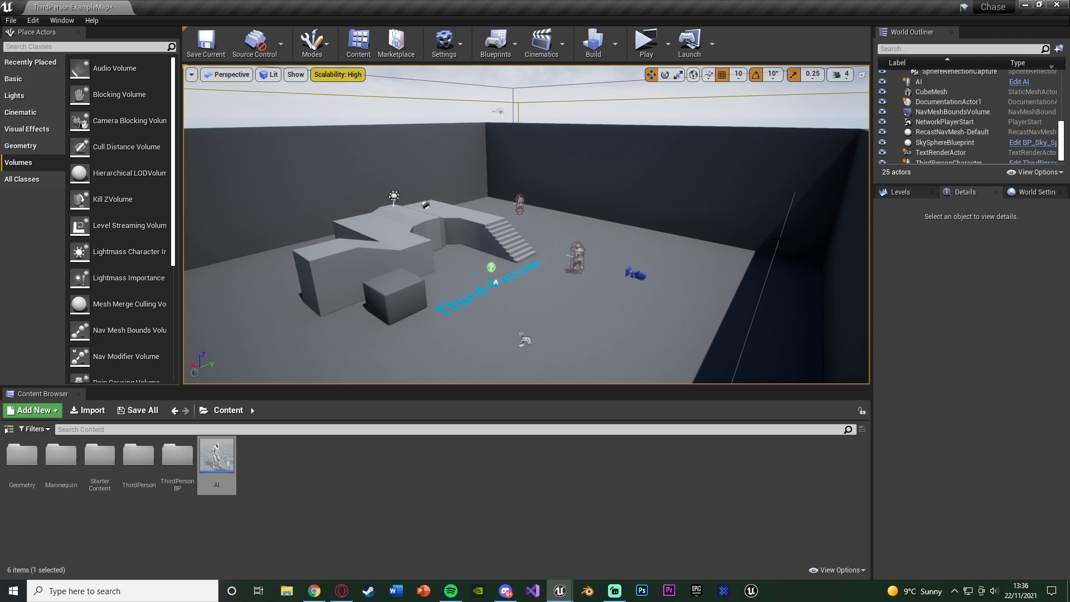
click(951, 111)
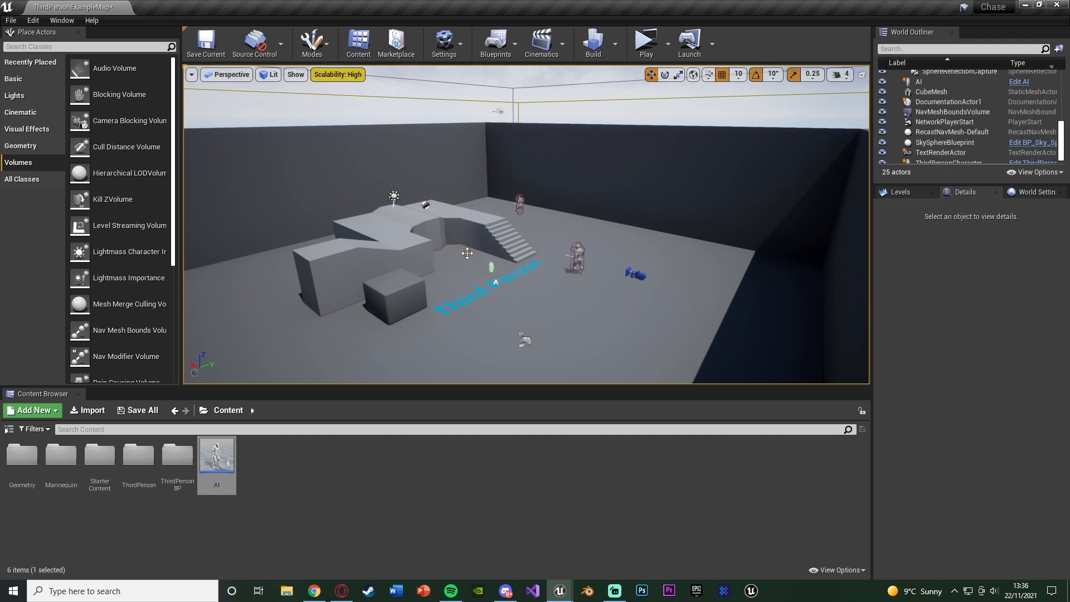
key(p)
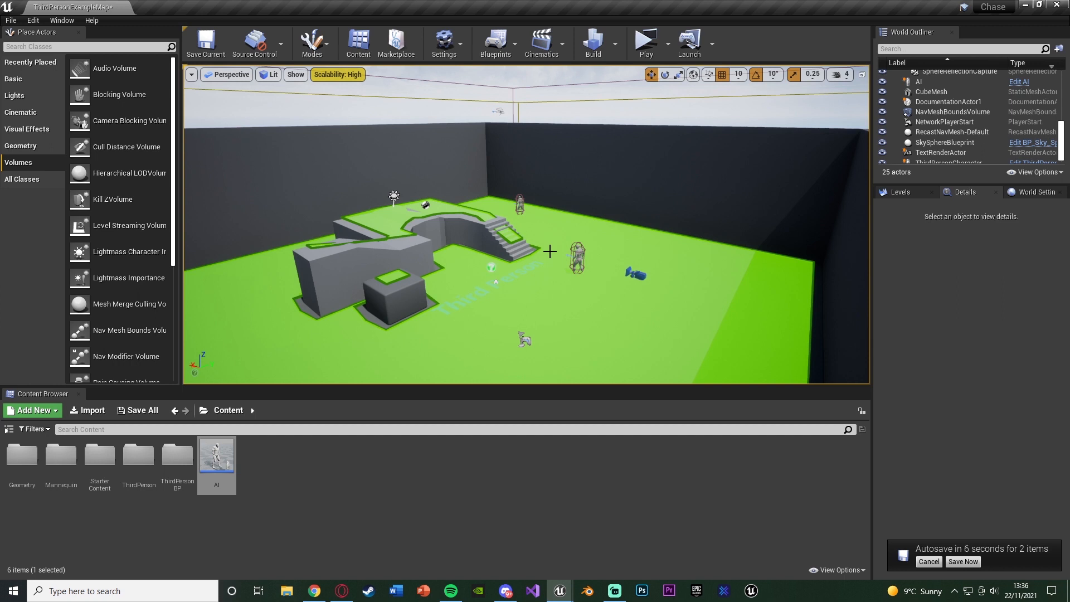
mouse_move(412, 294)
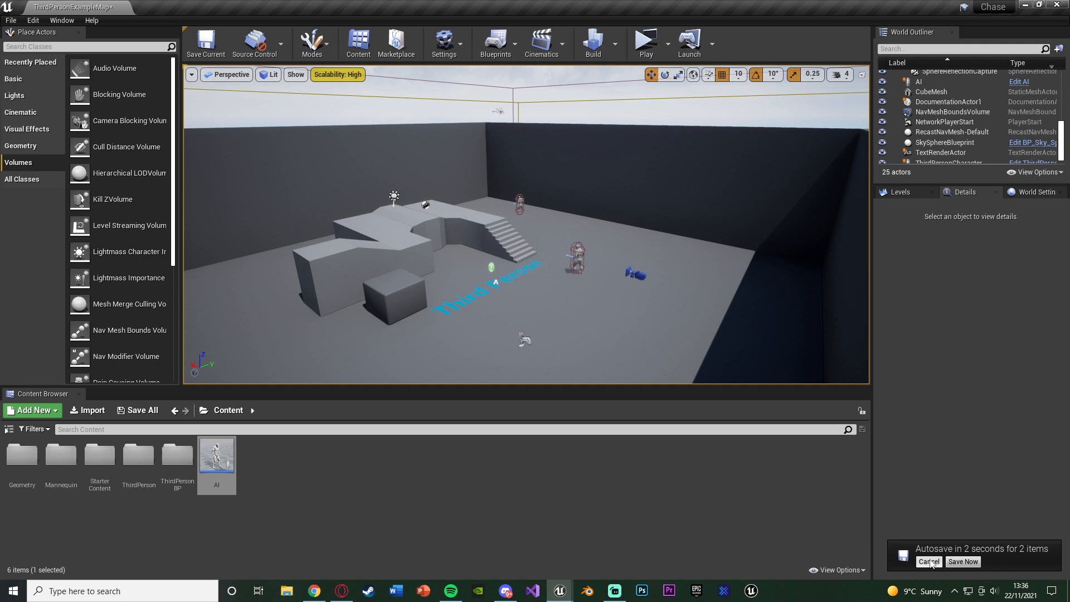
mouse_move(646, 42)
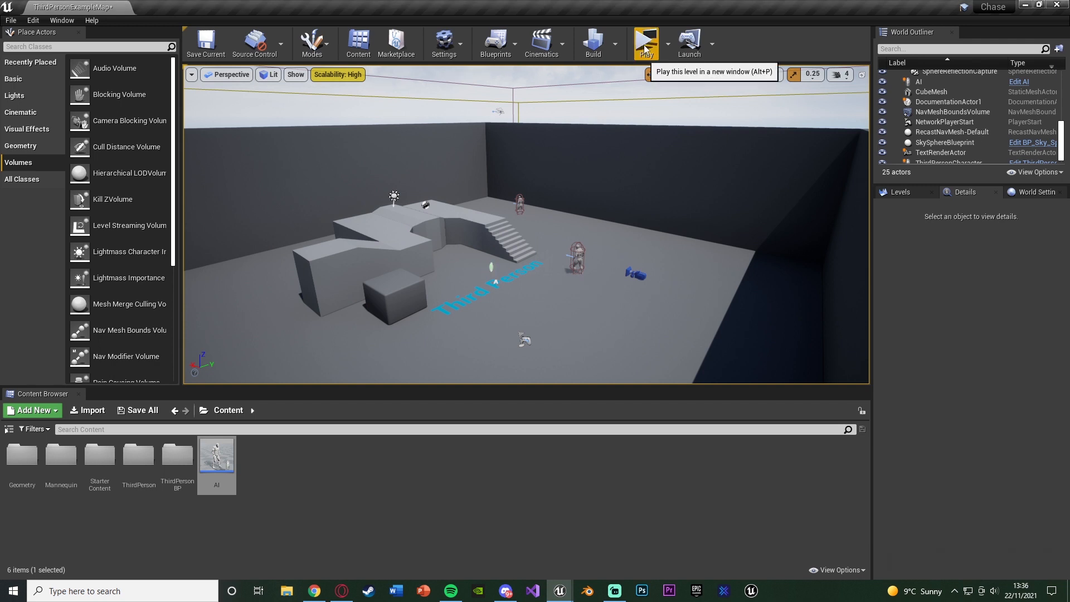
click(645, 43)
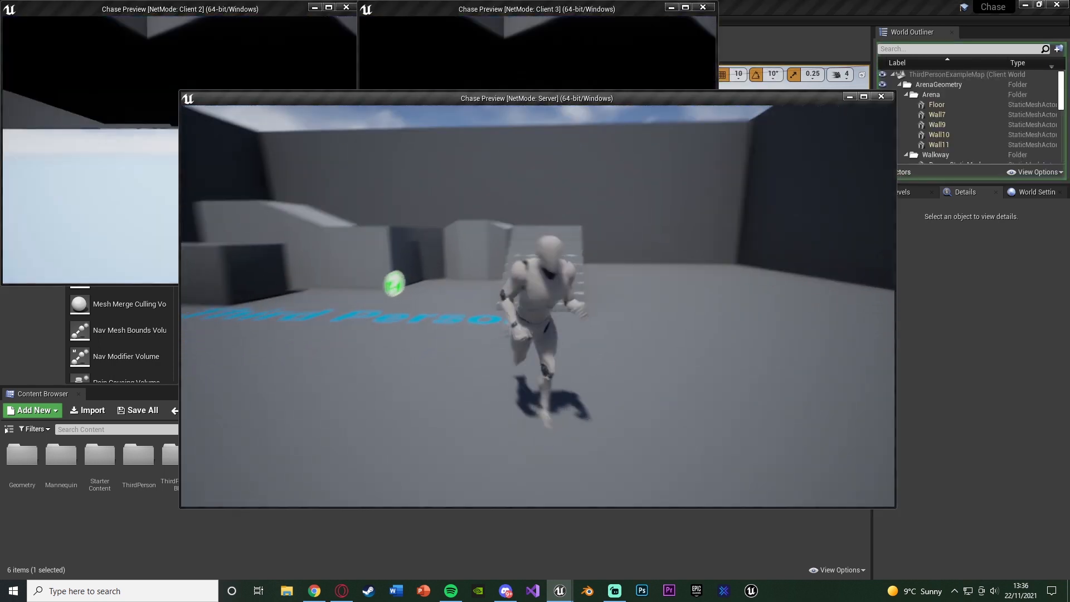